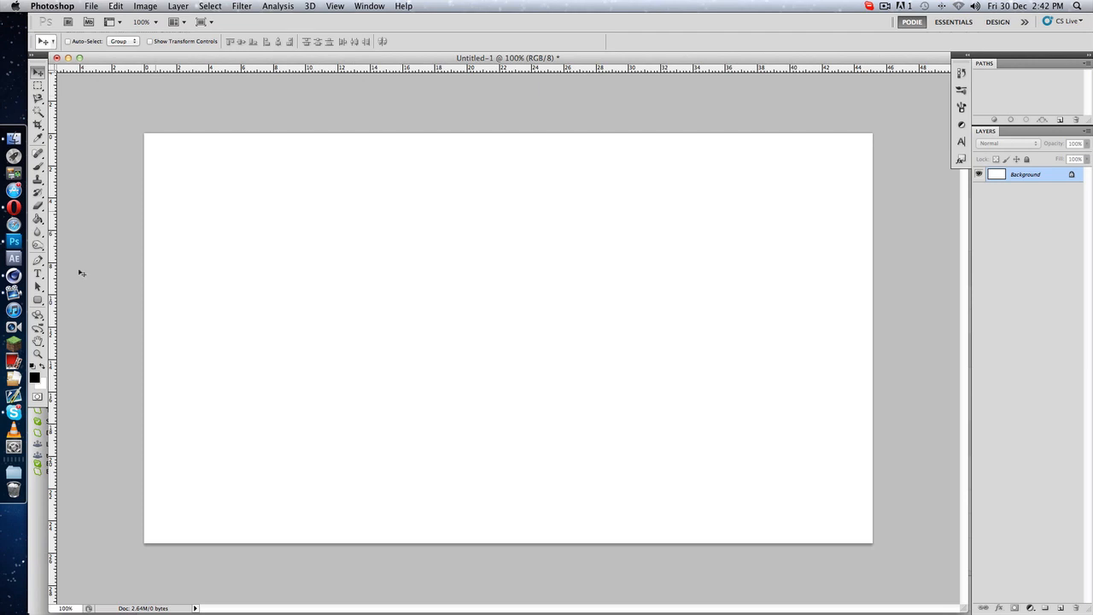
Switch to the Pen Tool on the blank untitled canvas
left_click(38, 258)
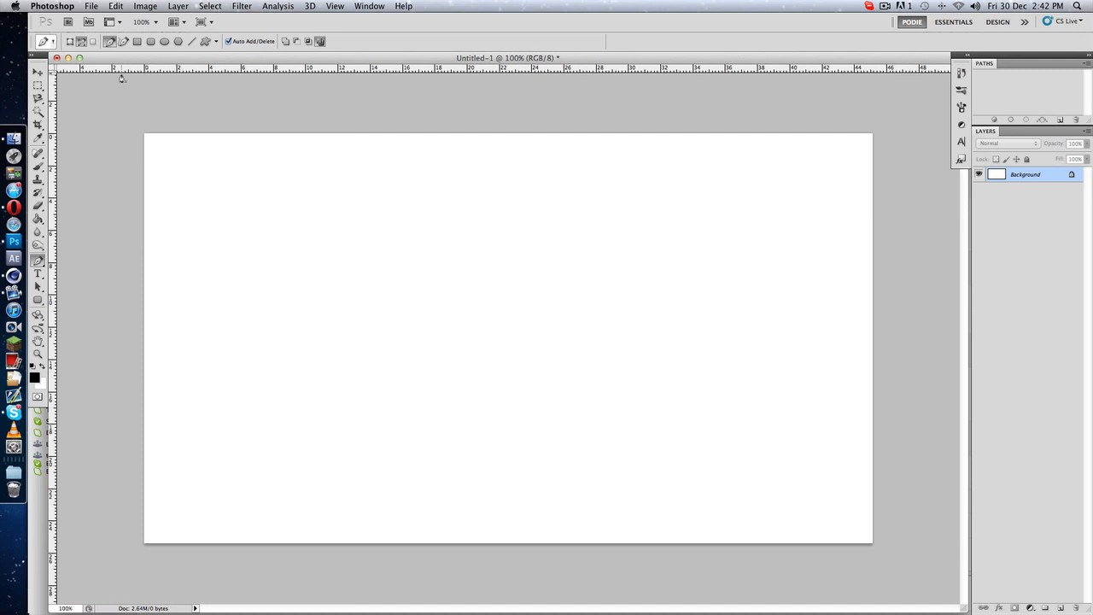
mouse_move(361, 280)
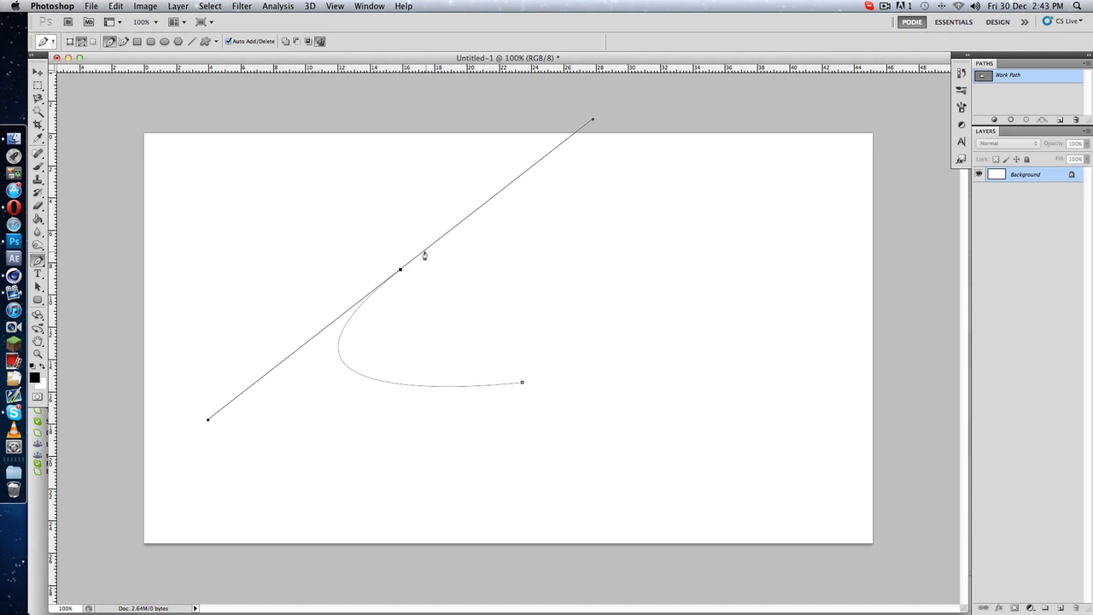
mouse_move(418, 286)
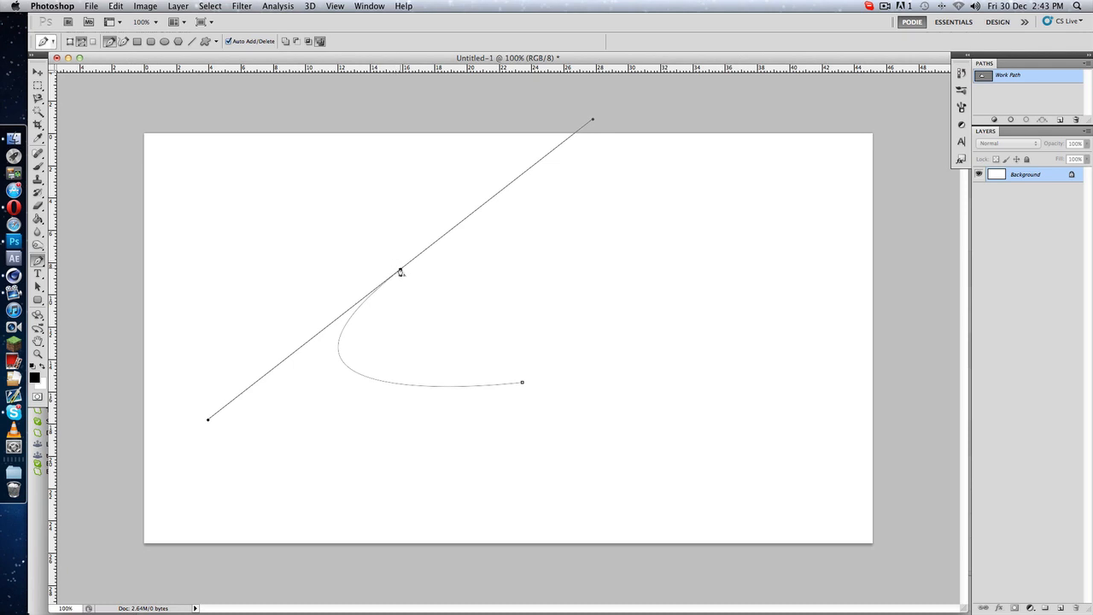
Alt-click the top anchor of the curved path to remove its outward handle
left_click(399, 271)
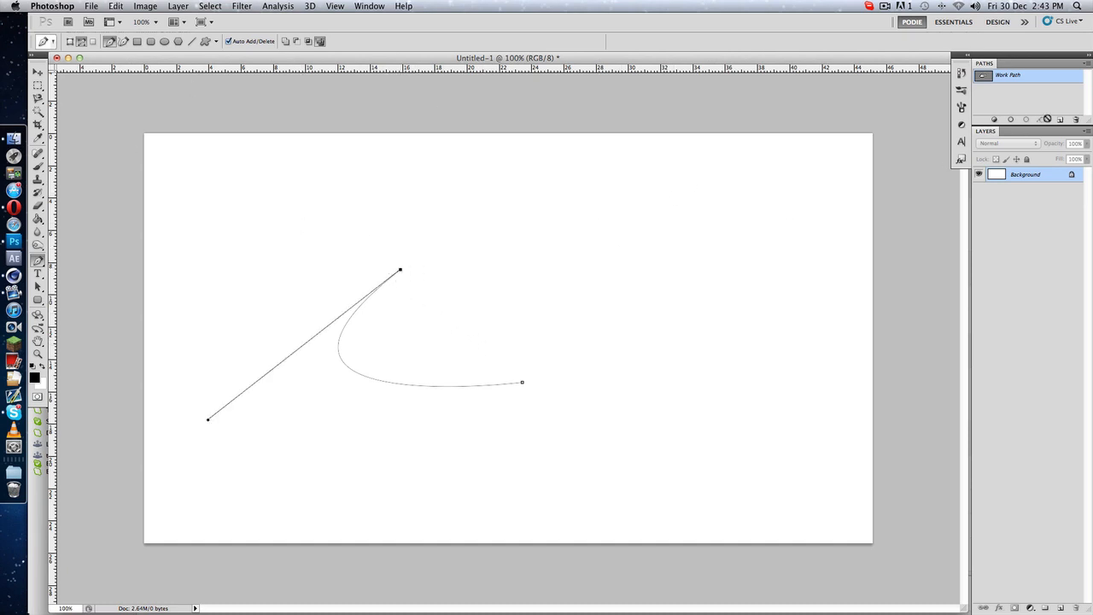
mouse_move(403, 274)
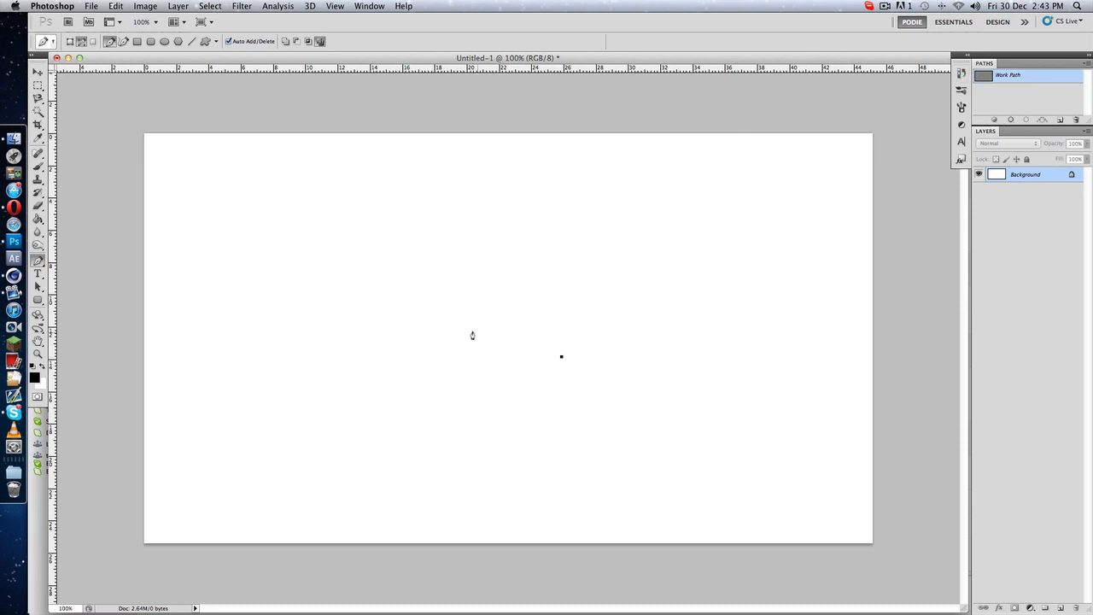
Drag out a new anchor to bend the path segment into a curve
left_click_drag(561, 356, 698, 293)
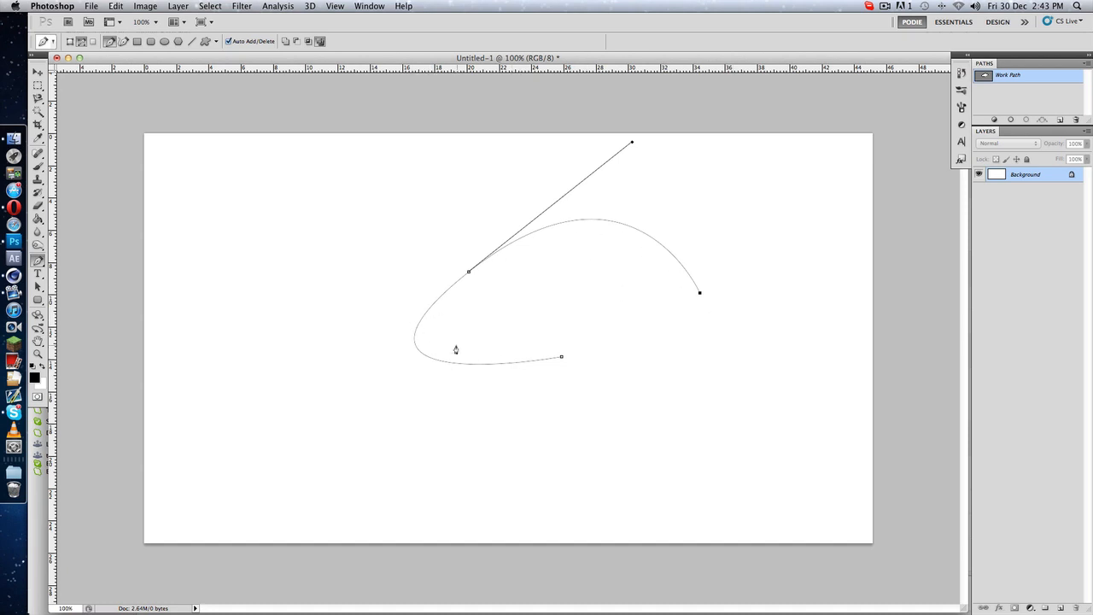
mouse_move(726, 245)
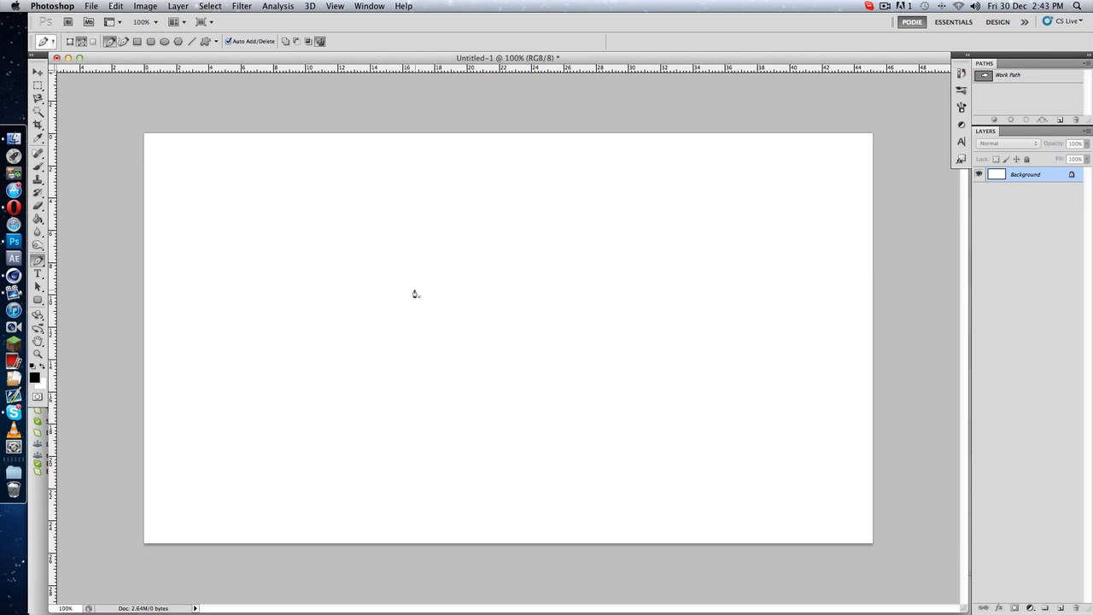
mouse_move(411, 296)
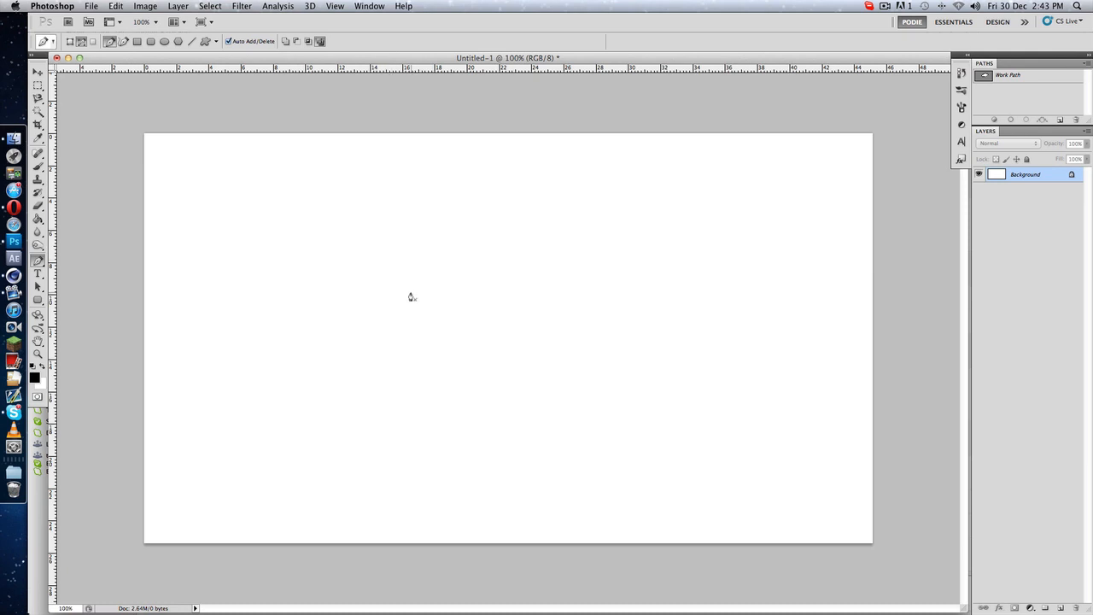
Trace the closed graffiti letter outline and choose File > Export > Paths to Illustrator
left_click(405, 279)
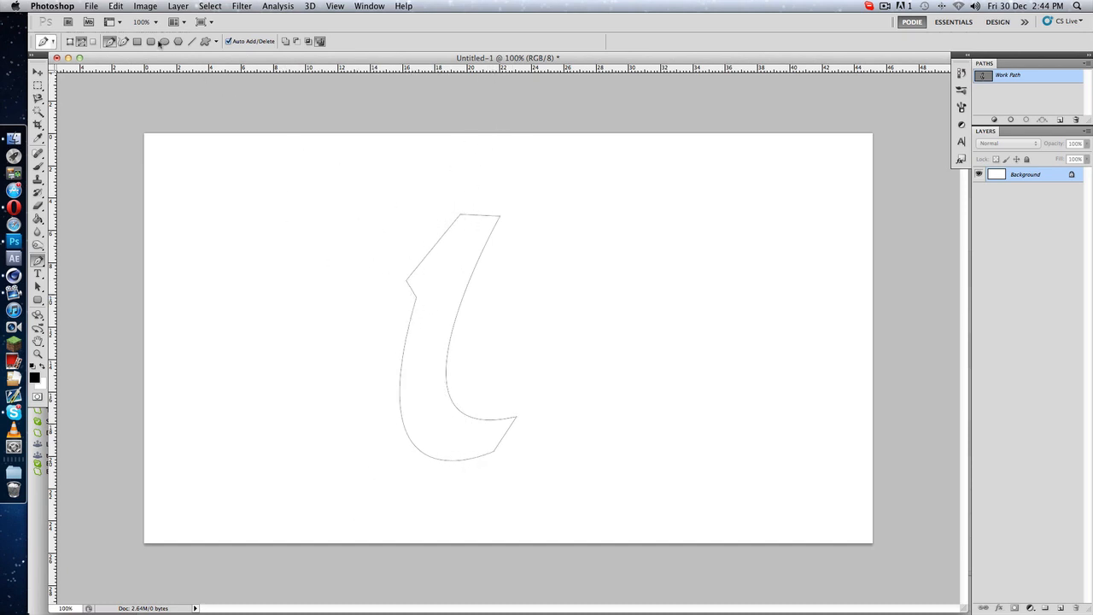
left_click(96, 9)
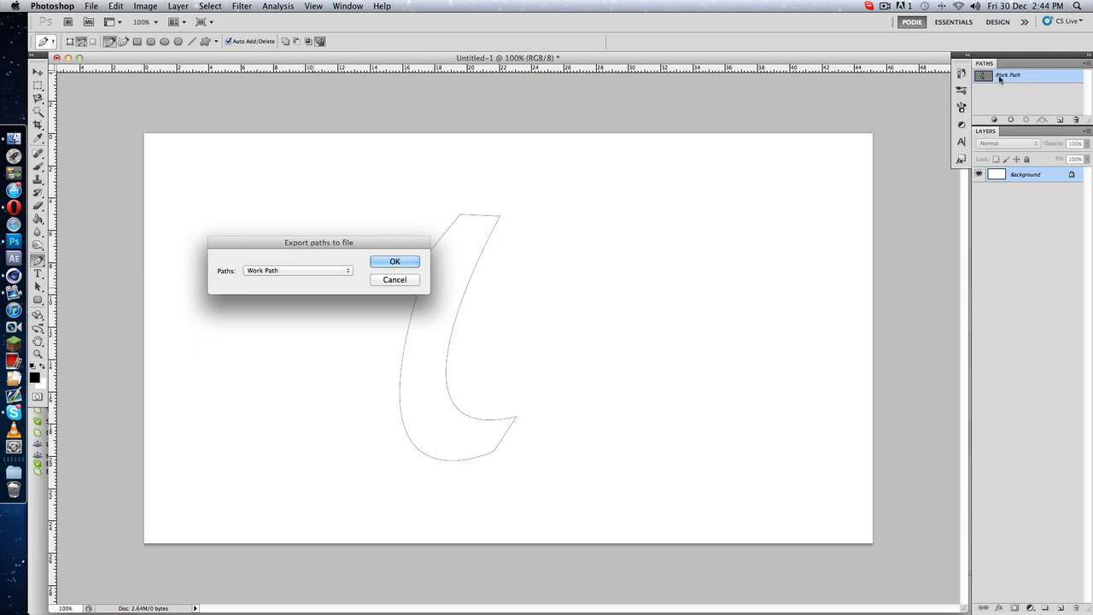
Export Work Path and save Untitled-1.ai to the Desktop
left_click(395, 262)
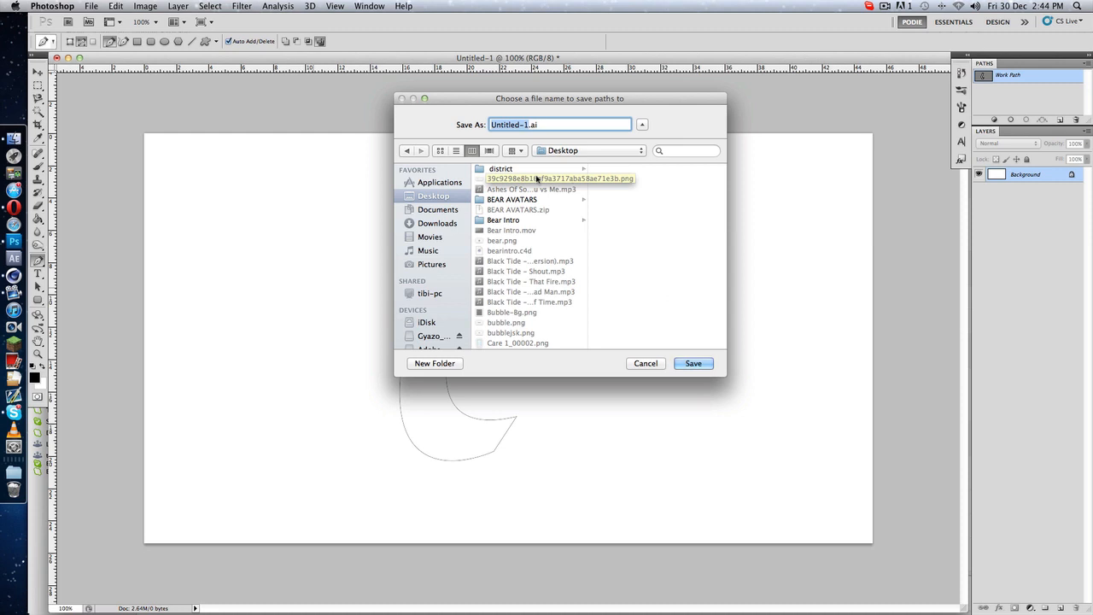
left_click(645, 362)
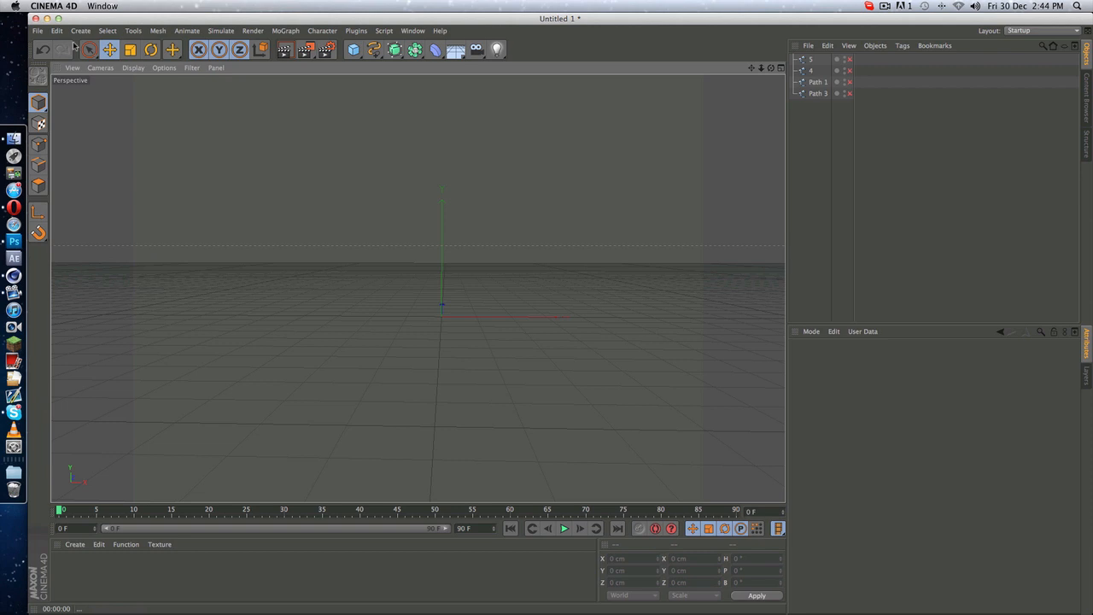
Merge tut.ai from the Desktop via File > Merge
left_click(35, 31)
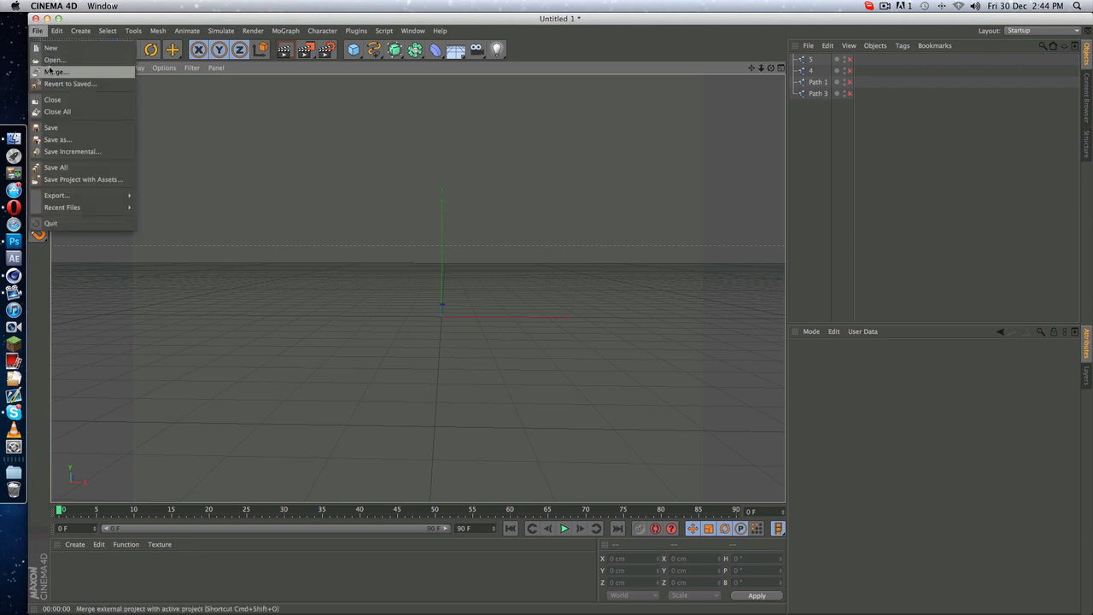
mouse_move(53, 72)
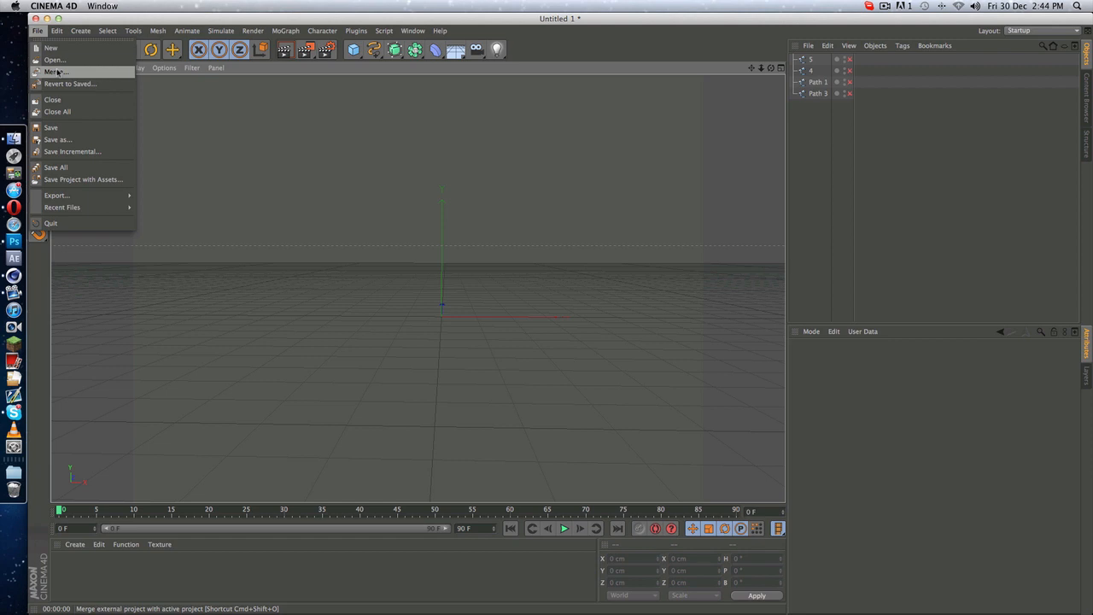
mouse_move(575, 327)
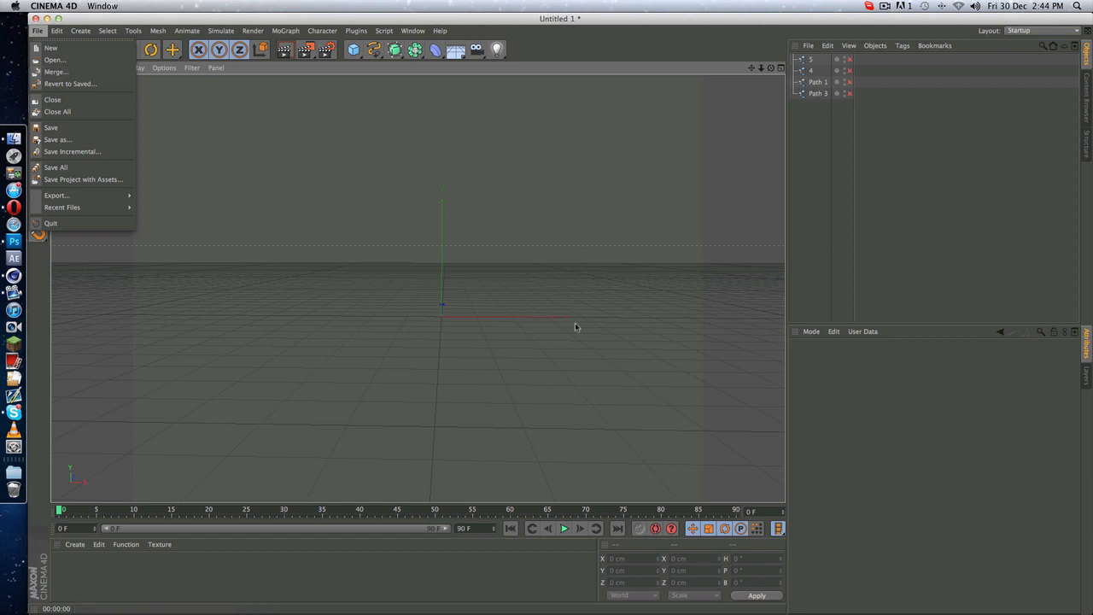
mouse_move(485, 323)
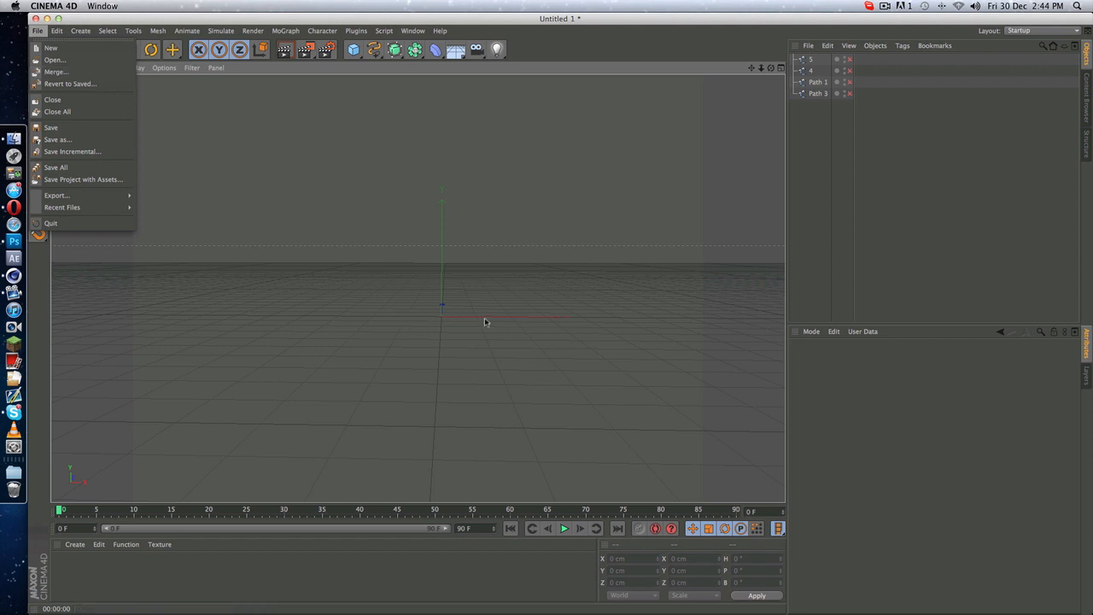
left_click(54, 60)
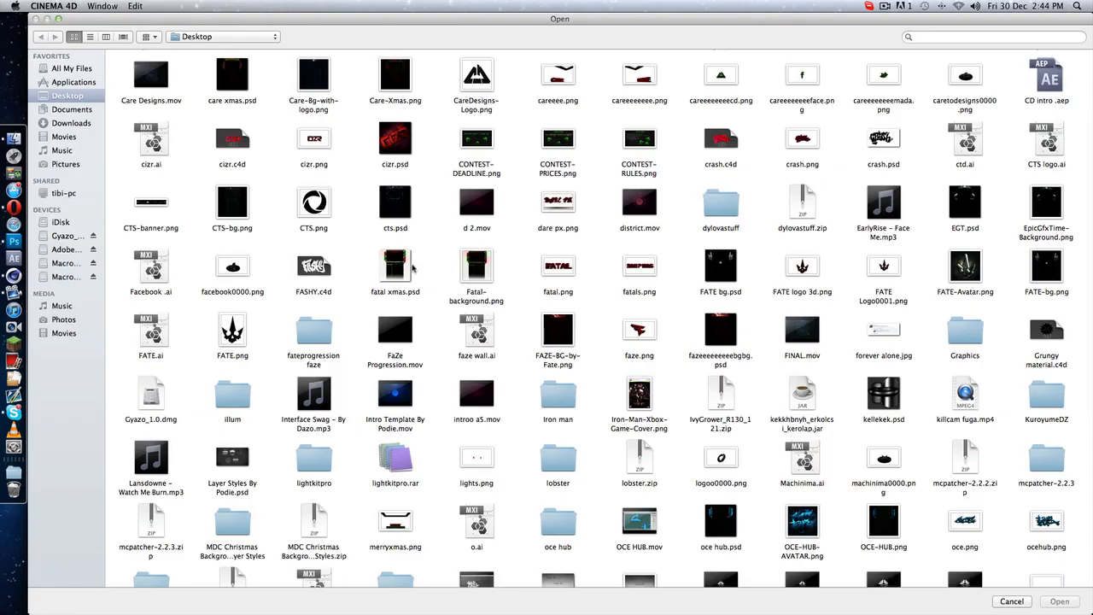
scroll("down", 3)
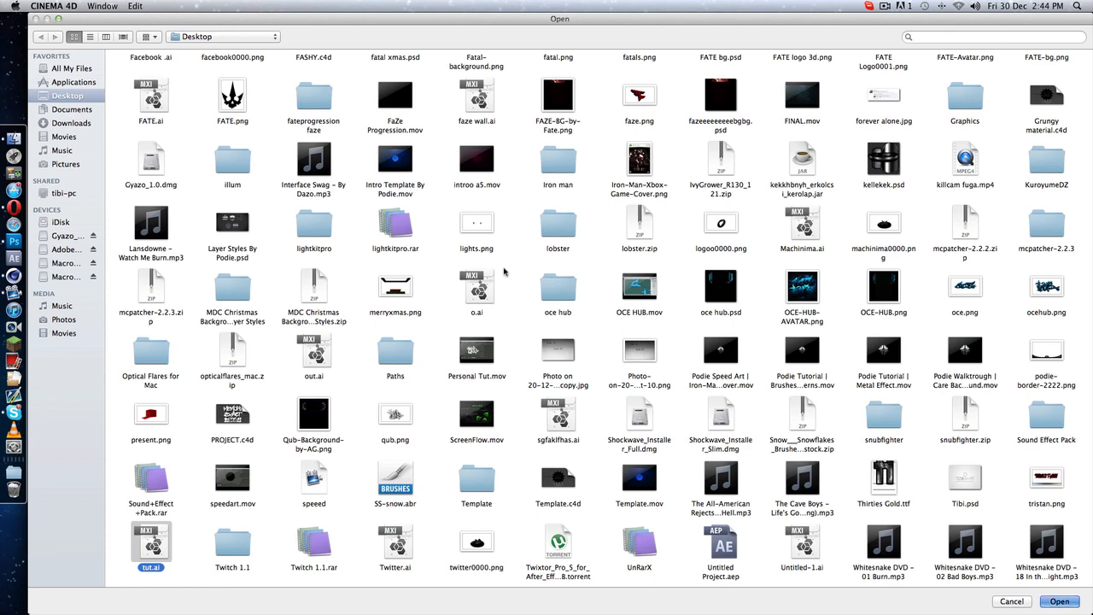
left_click(1063, 601)
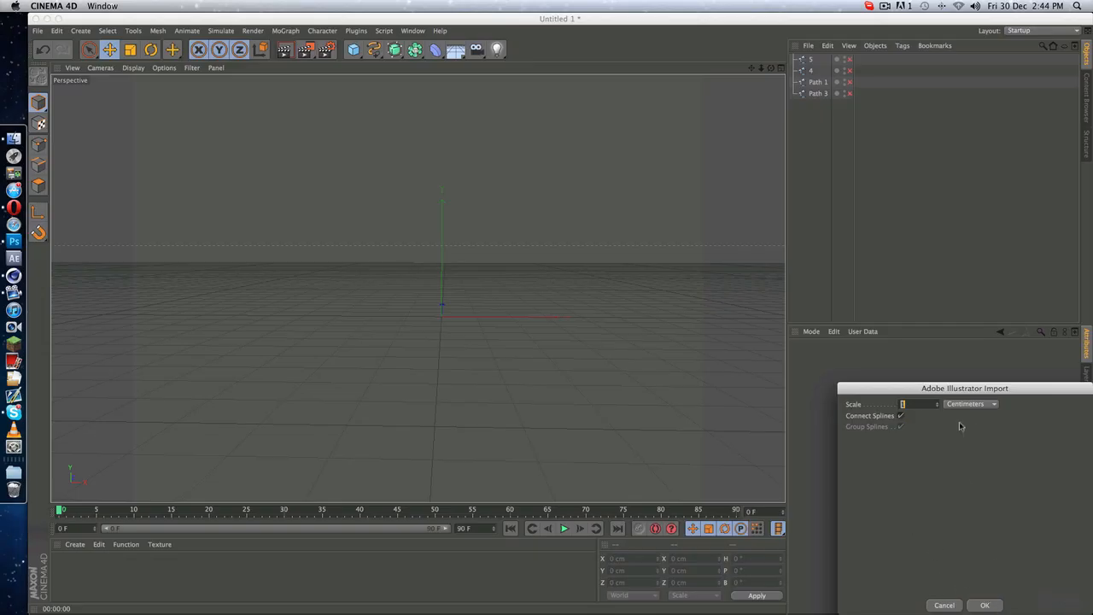
Import the tut.ai paths and drag the tut spline to the scene centre
left_click(988, 605)
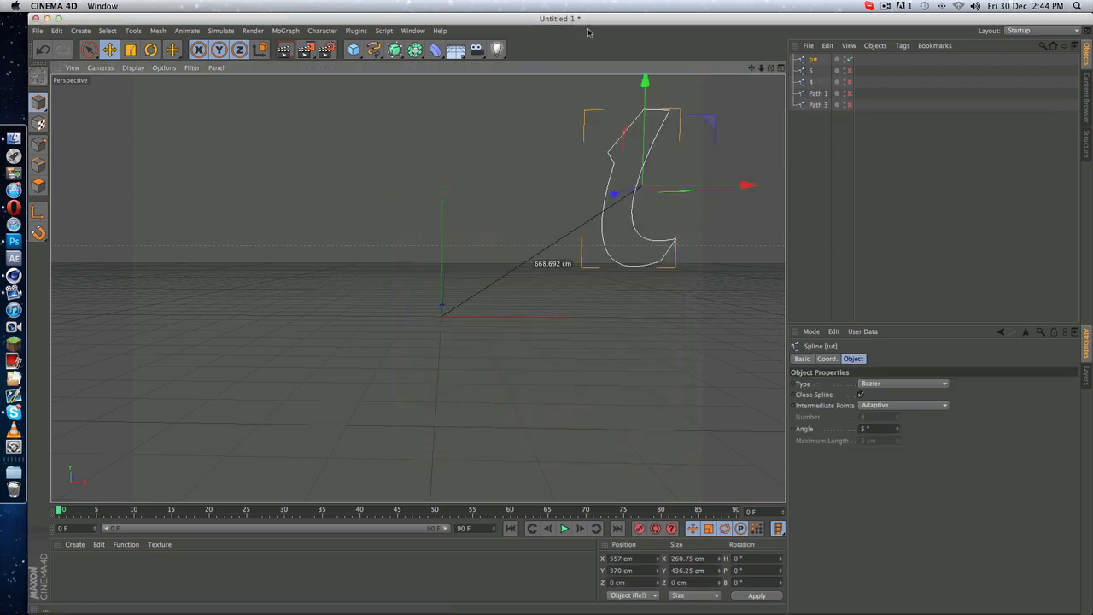
left_click_drag(613, 195, 448, 234)
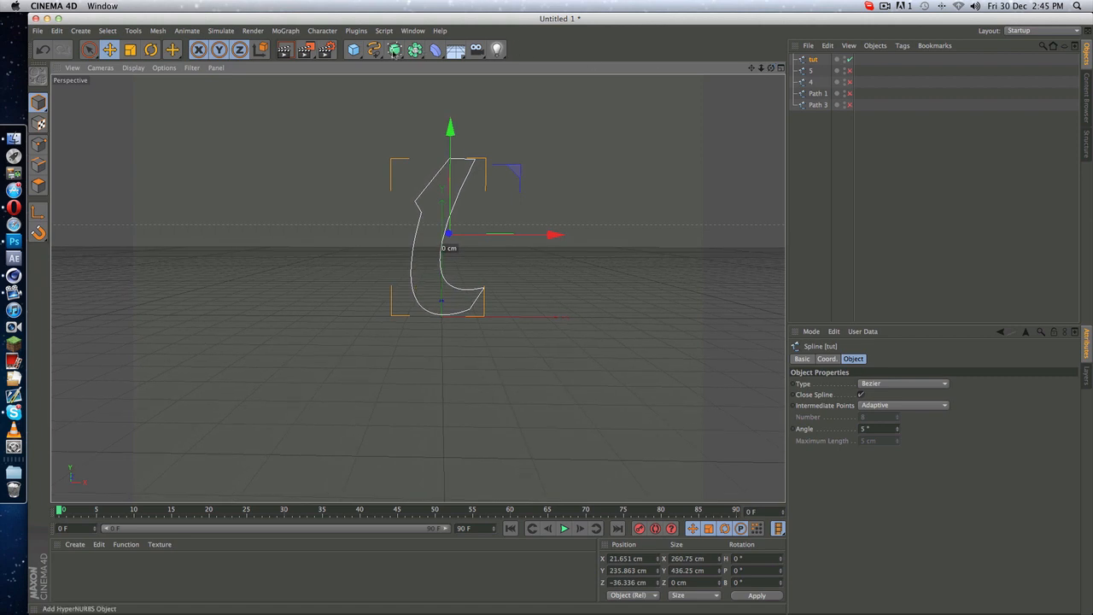
Add a test Extrude NURBS for the tut spline, then remove it
left_click(395, 49)
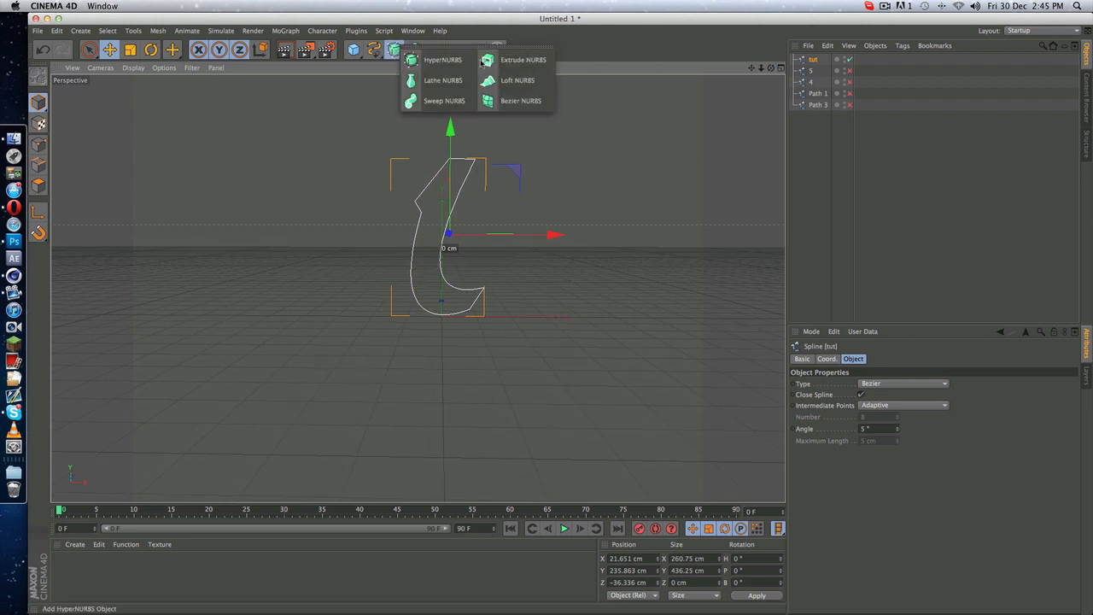
left_click(518, 61)
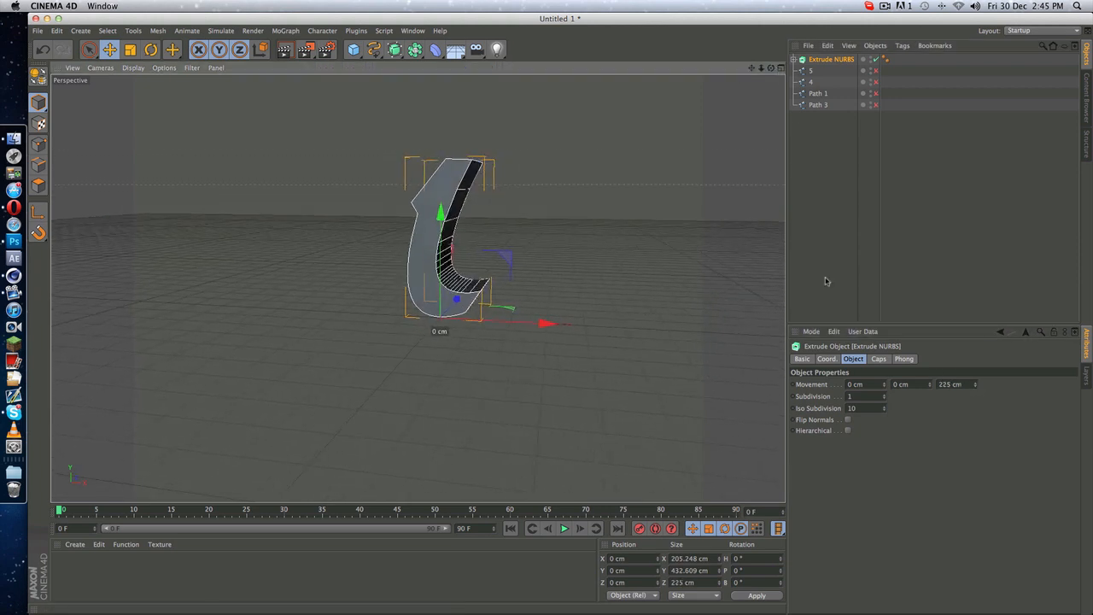
left_click(878, 358)
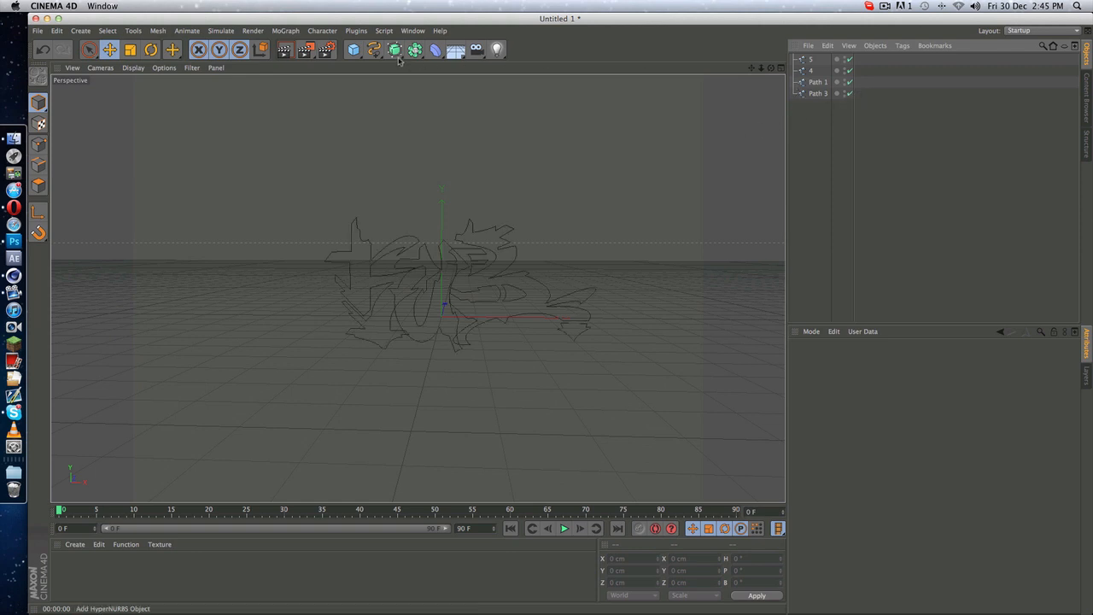
Add an Extrude NURBS and begin gathering graffiti paths 5, 4, 1 and 3 under it
left_click(397, 49)
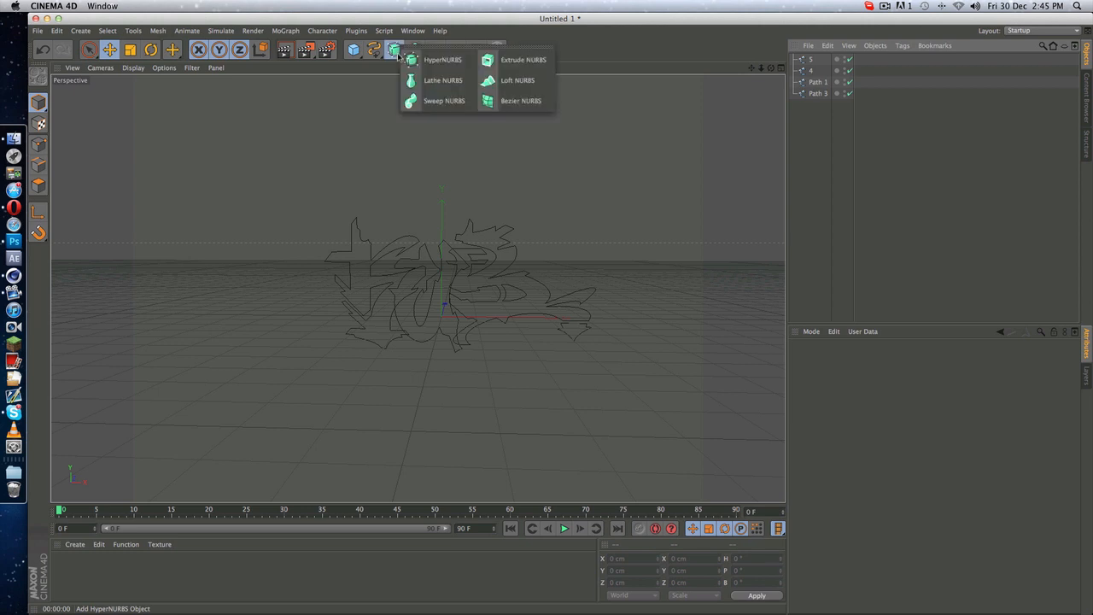
left_click(525, 59)
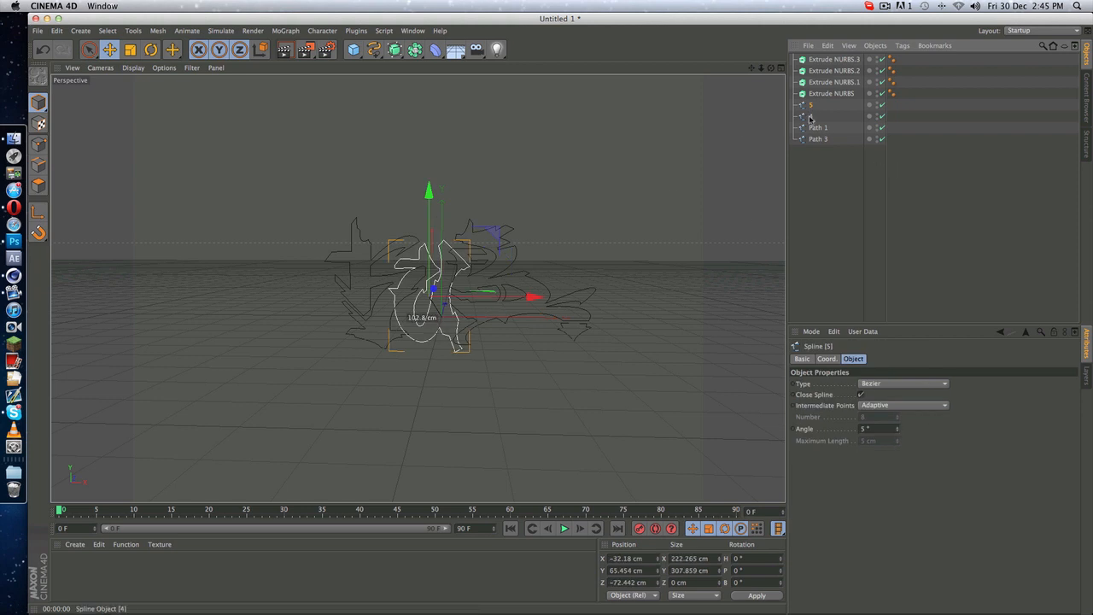
left_click(818, 138)
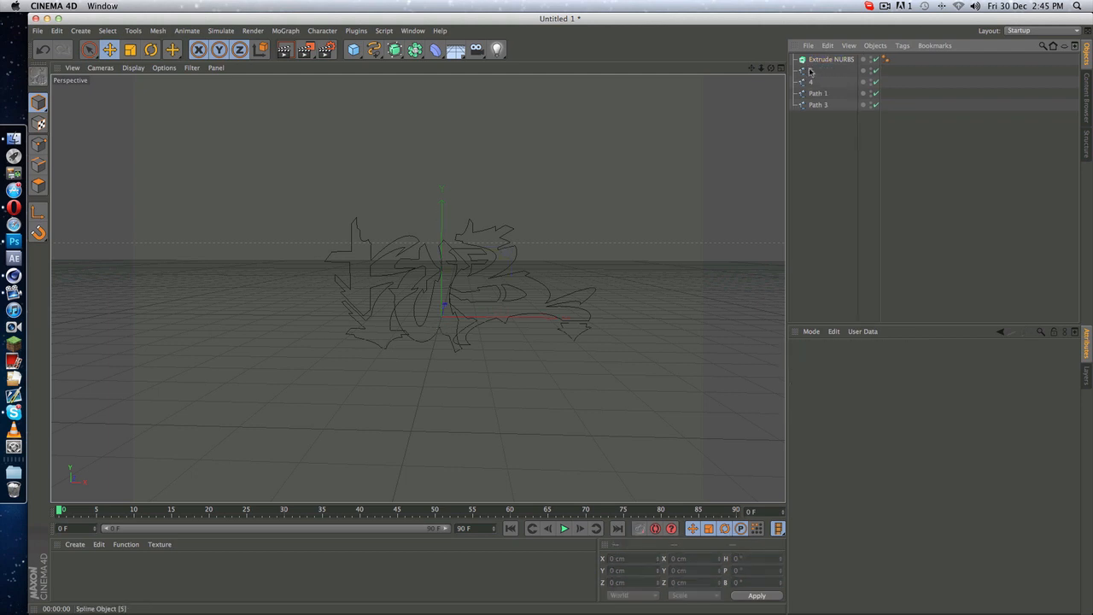
mouse_move(810, 80)
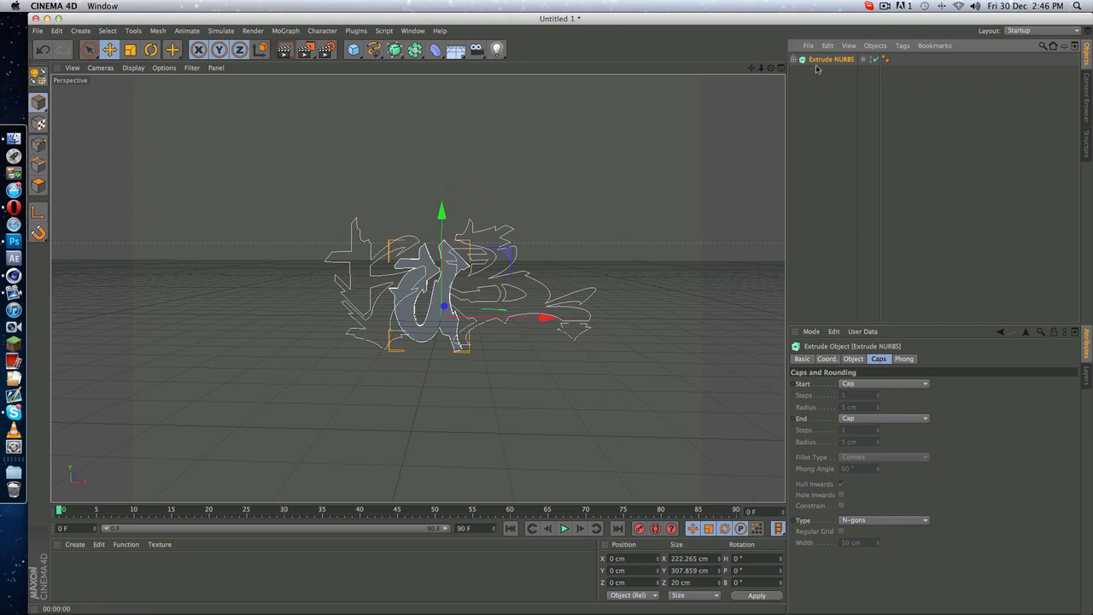
Expand the Extrude NURBS and tick Hierarchical in its Object tab to extrude all child paths
left_click(793, 60)
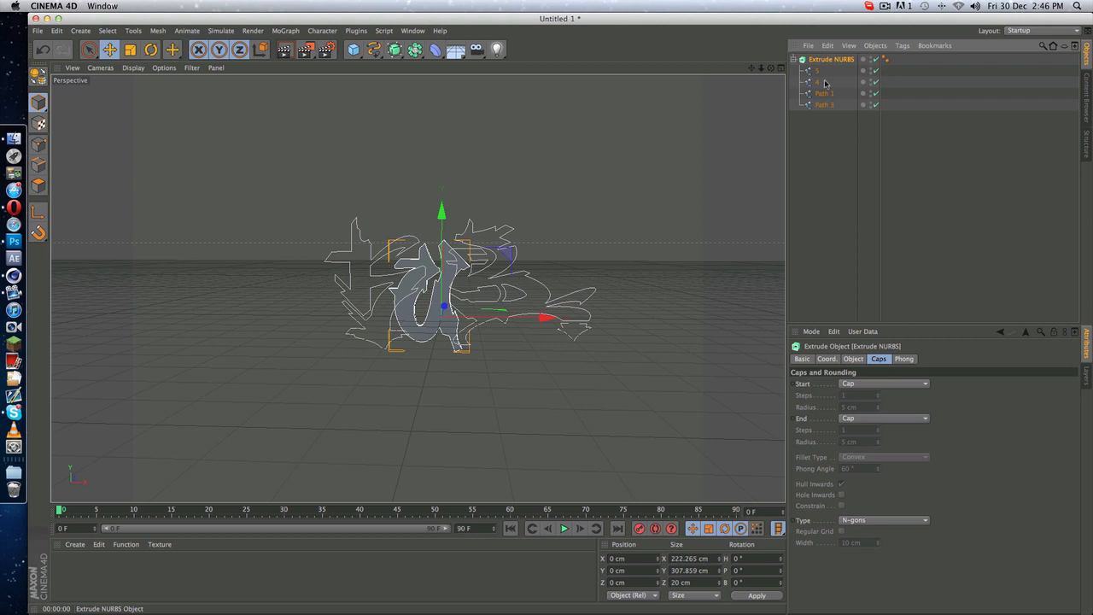
left_click(852, 359)
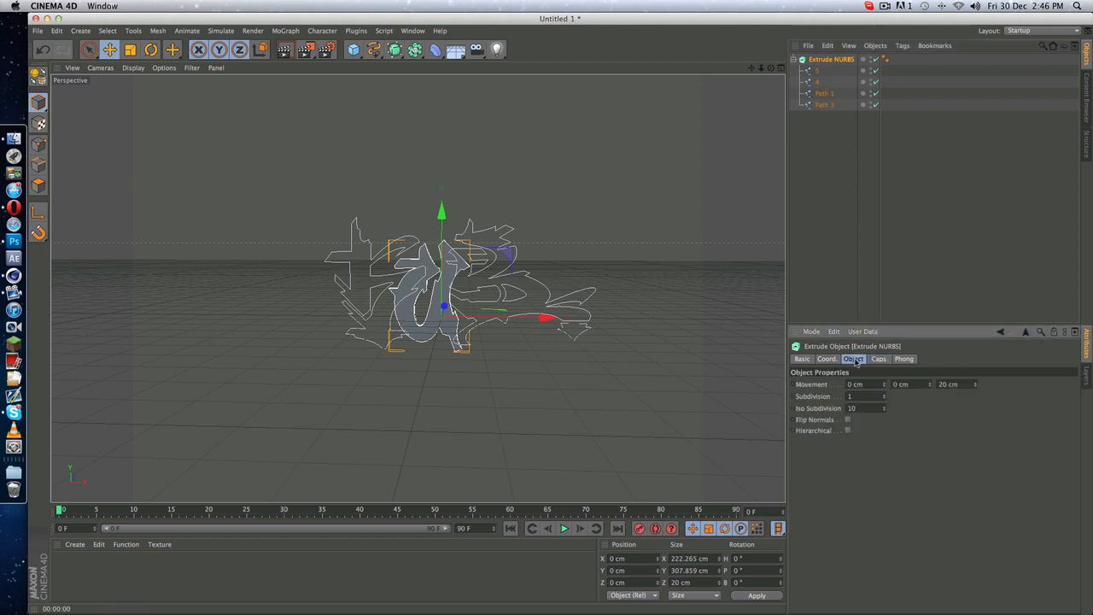
mouse_move(838, 436)
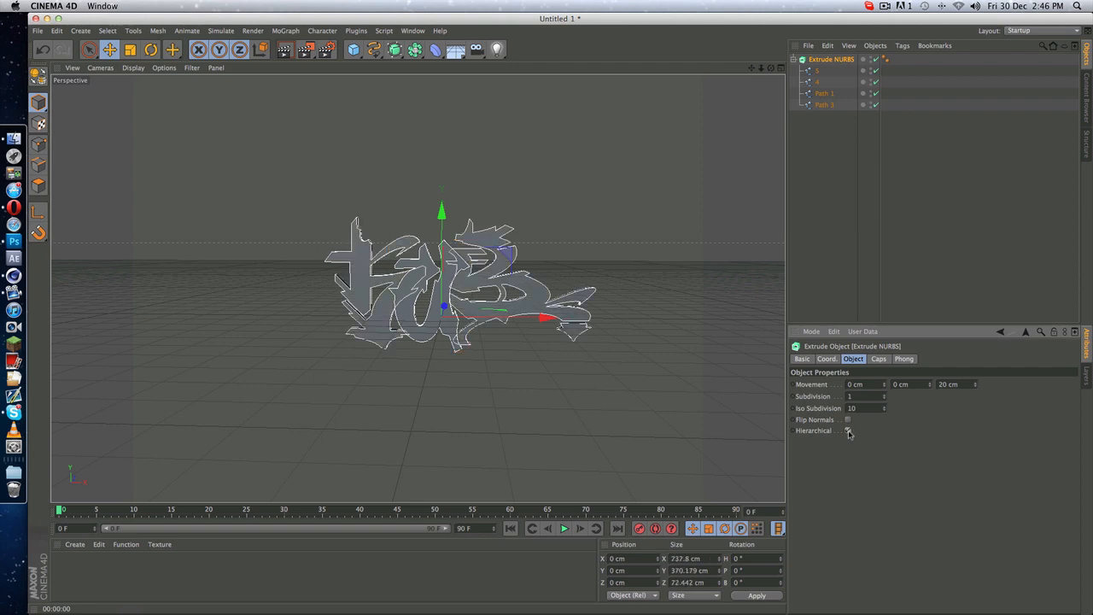
left_click(847, 430)
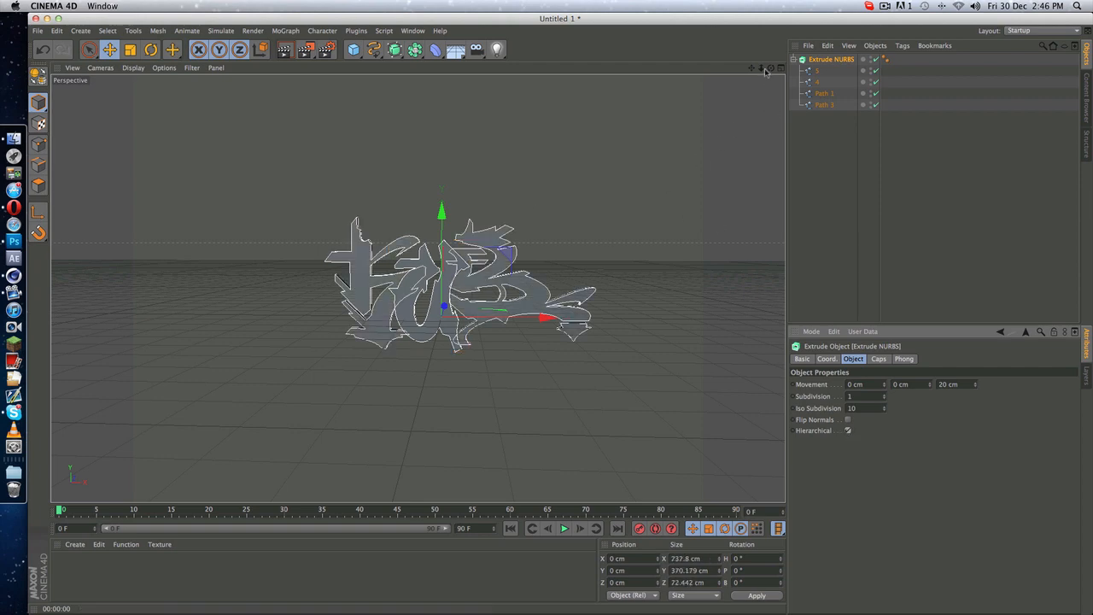